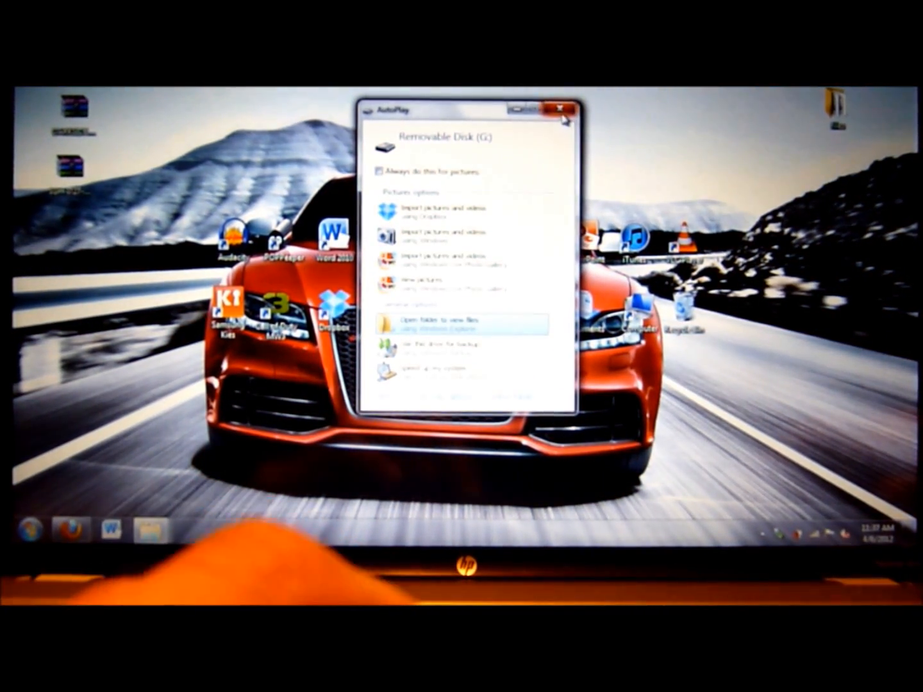
Step: Dismiss the removable disk AutoPlay prompt so the Computer drive listing can be shown
click(562, 109)
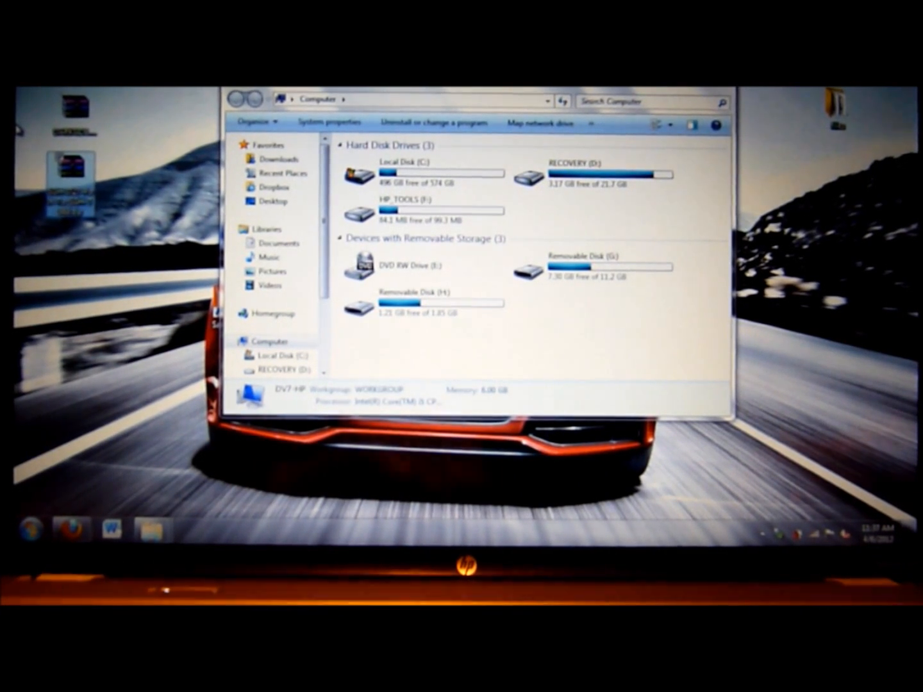
Step: Paste the SGH-I727 port and DarkSide super wipe zips into the root of Removable Disk (H:)
click(415, 308)
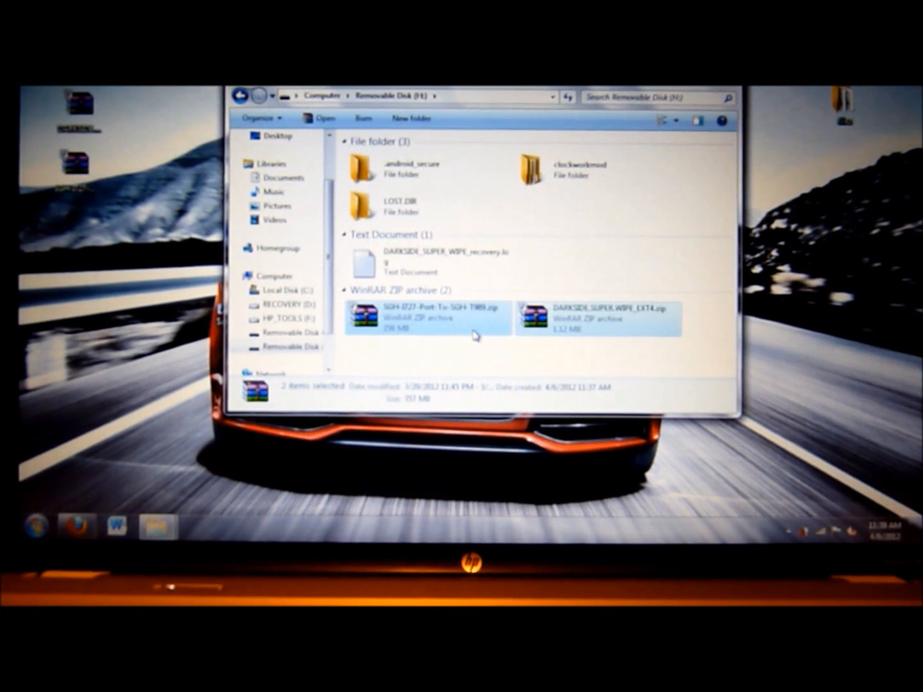
click(459, 351)
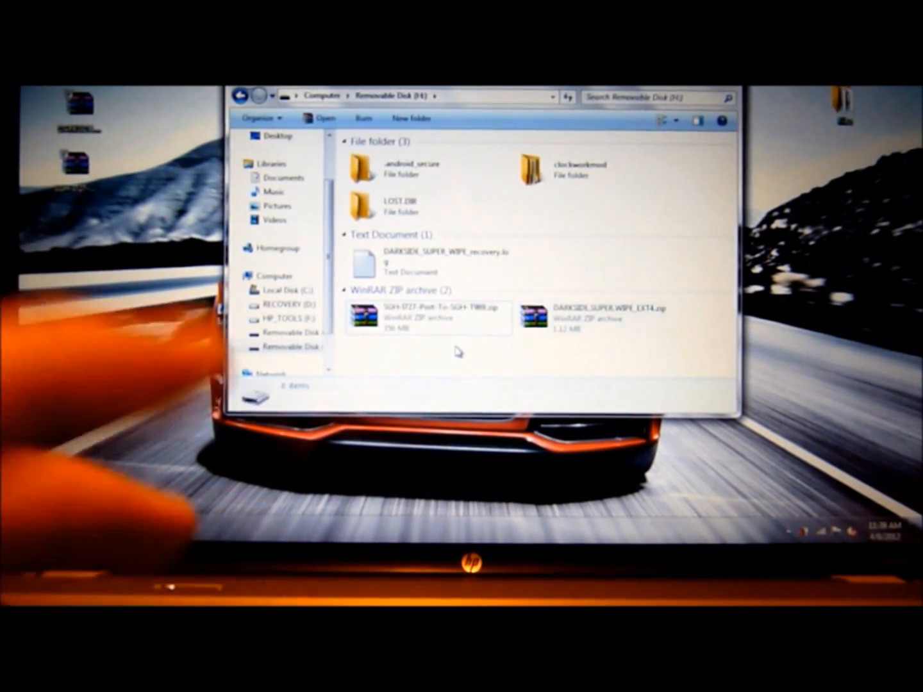